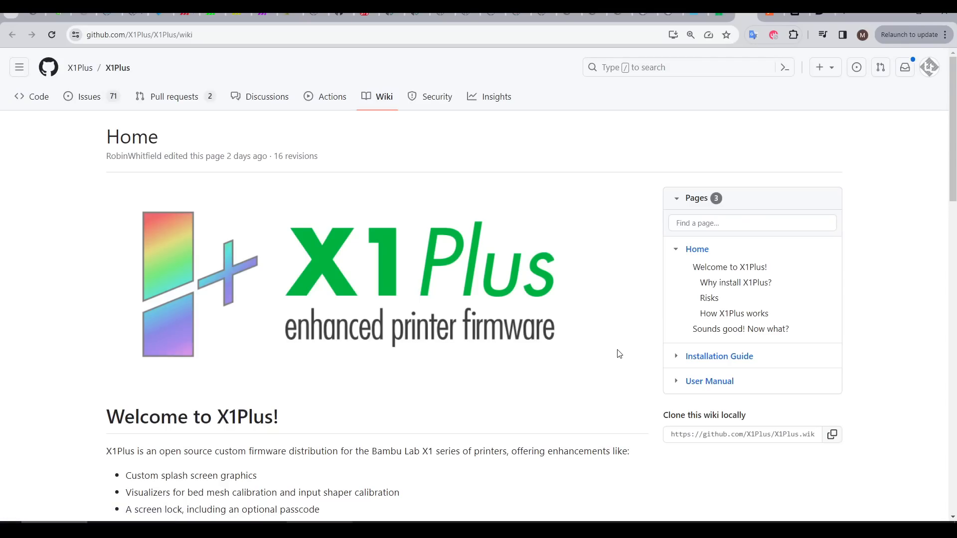
mouse_move(607, 352)
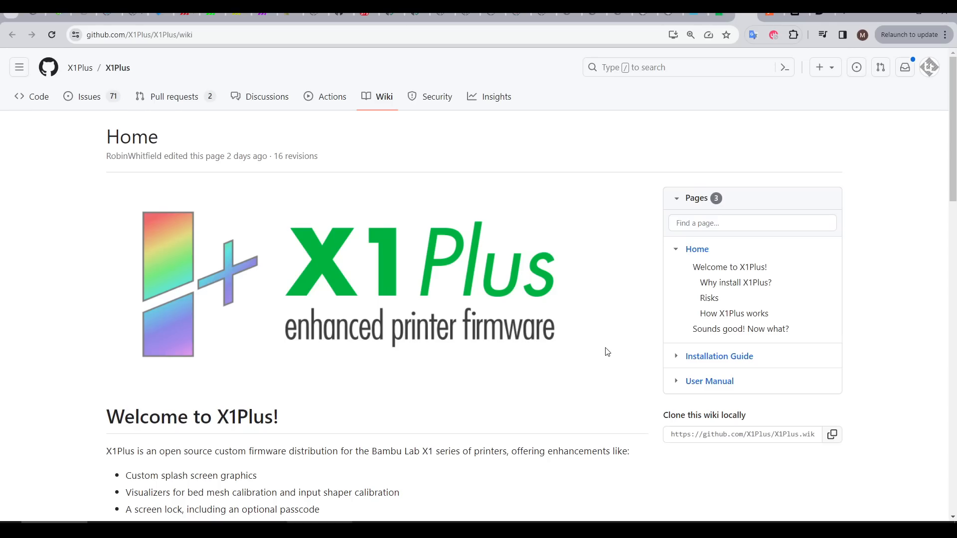
Browse the printer's Temperature/Axis controls and the AMS filament slots screen.
scroll("down", 3)
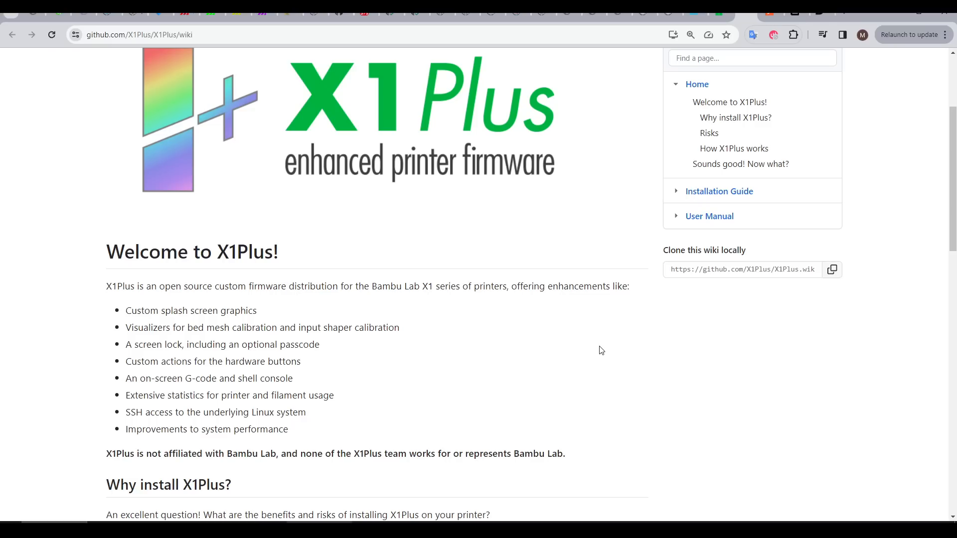
scroll("down", 3)
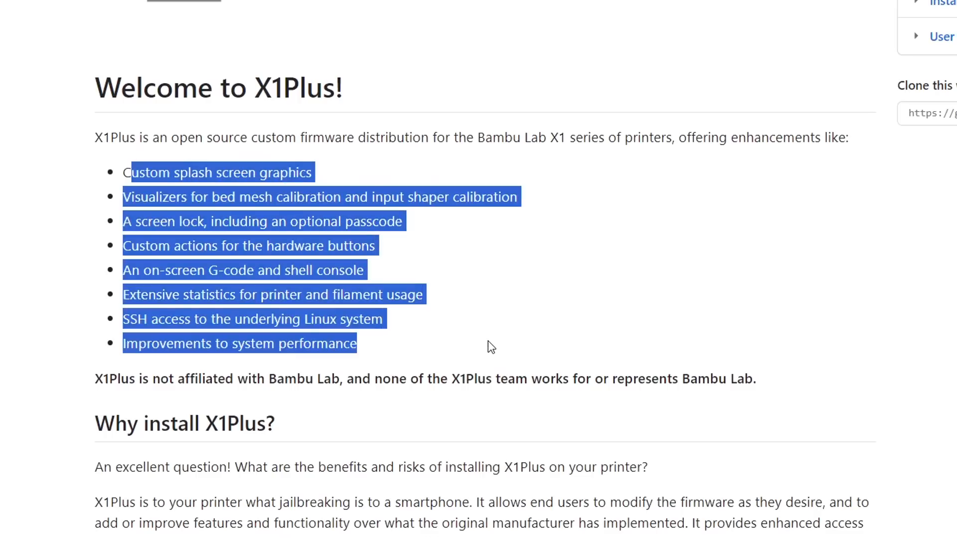
scroll("down", 3)
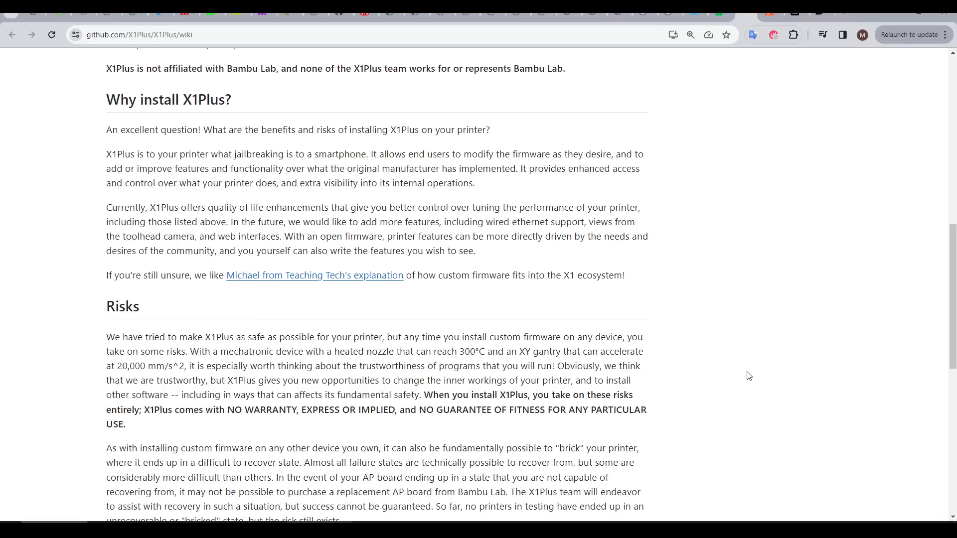
scroll("down", 3)
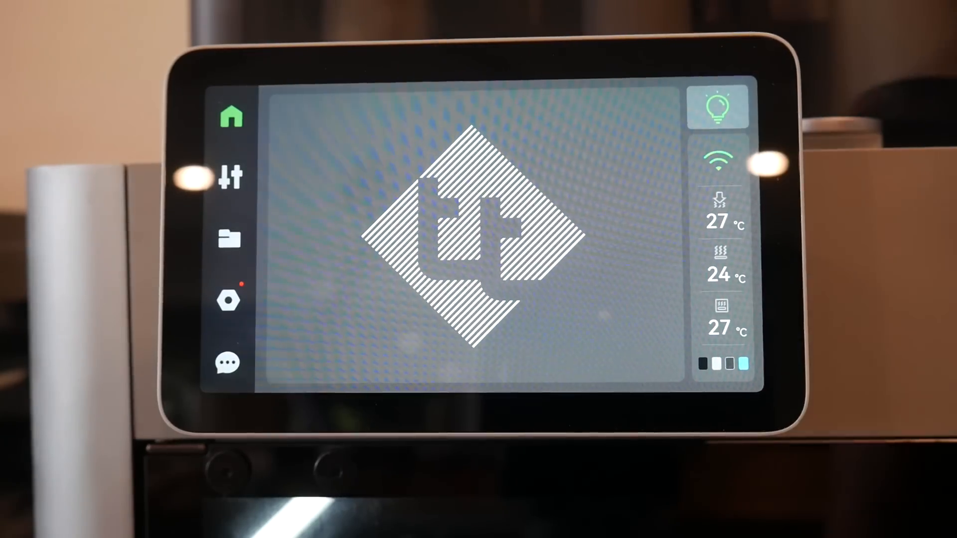
left_click(230, 177)
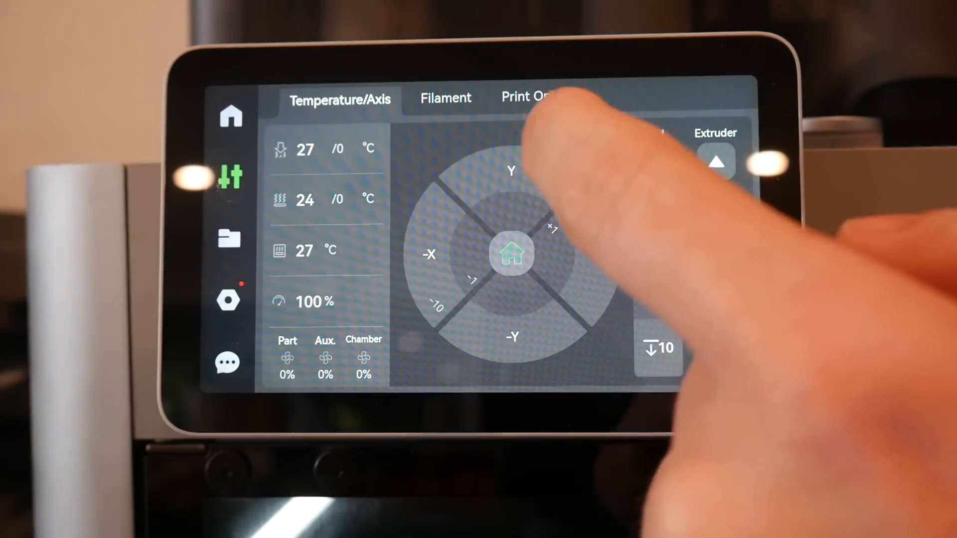
left_click(445, 98)
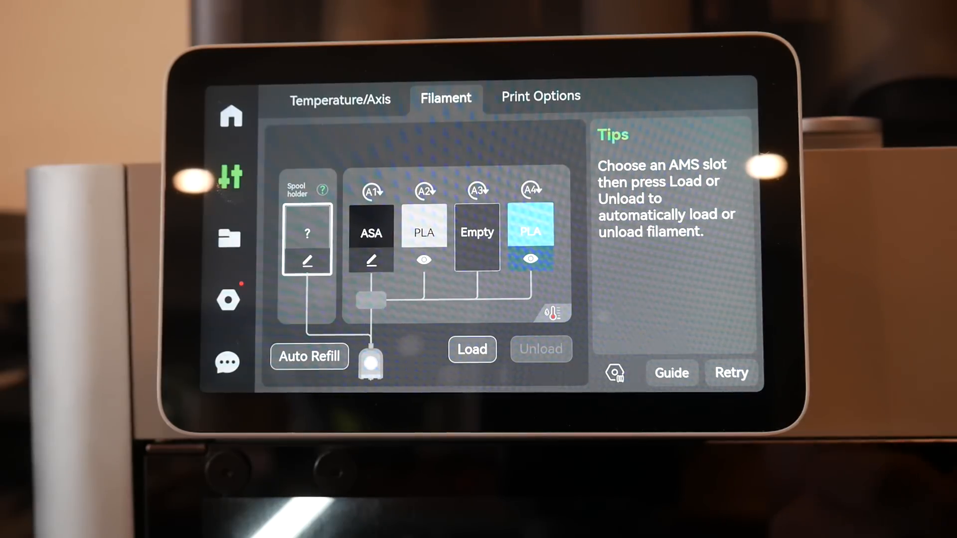
left_click(340, 99)
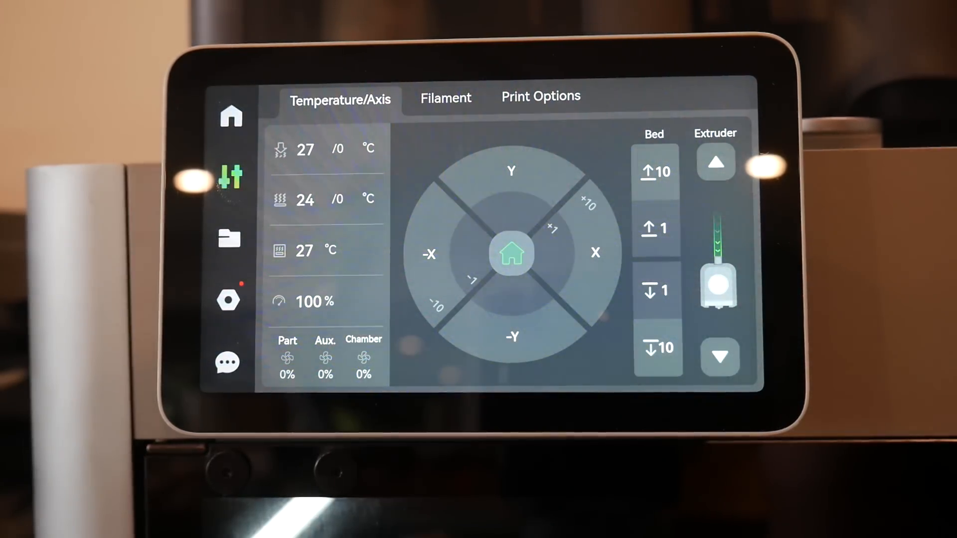
Bring up the input shaper calibration graph for X and Y axis resonance.
left_click(229, 238)
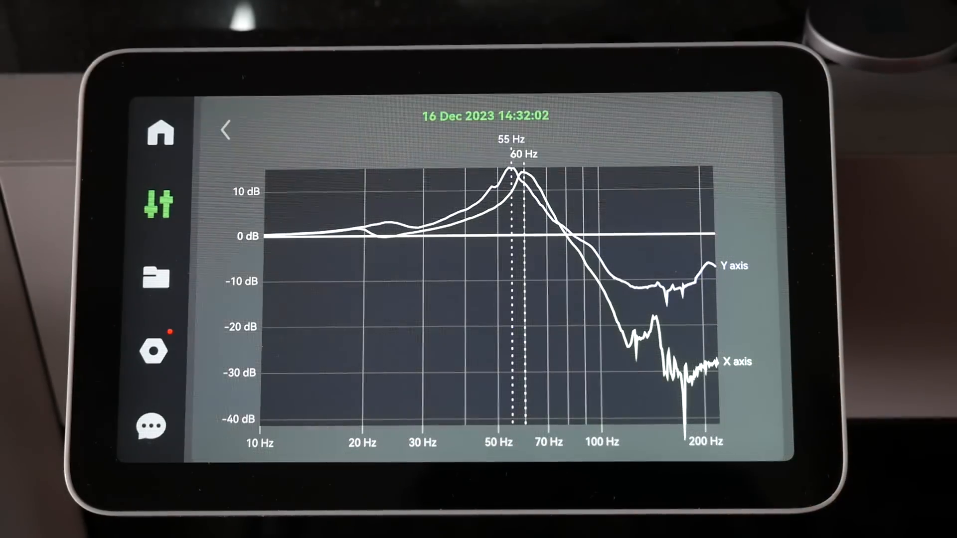
left_click(158, 350)
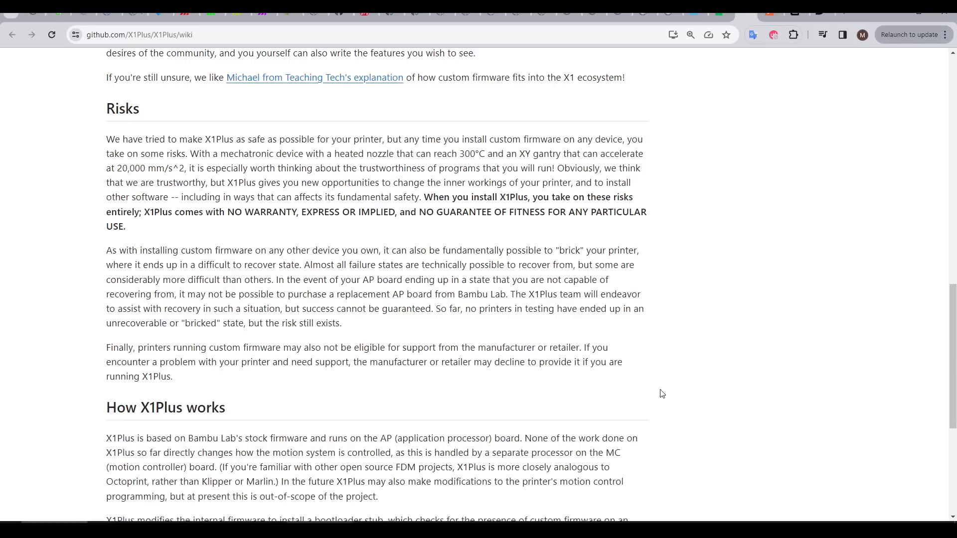
mouse_move(664, 393)
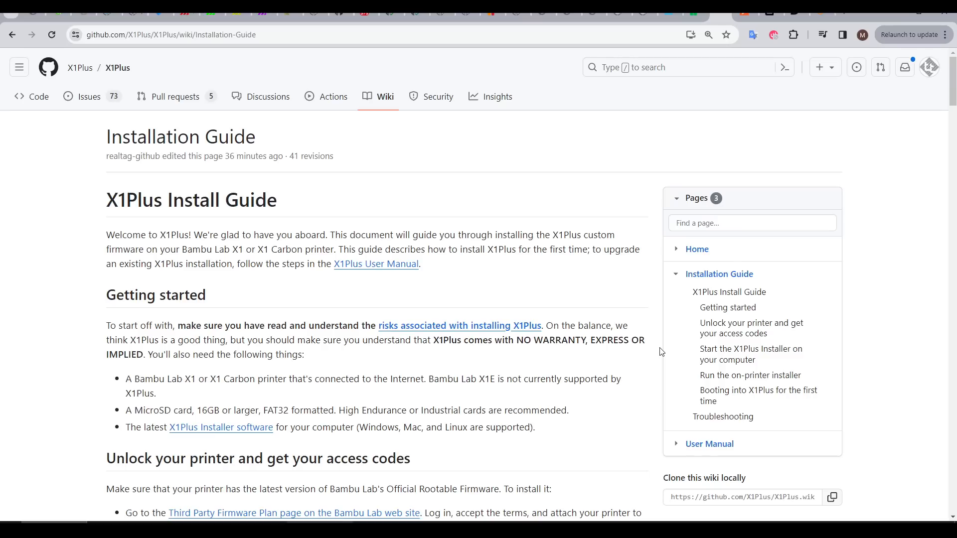
Reach the 'Unlock your printer and get your access codes' steps in the Installation Guide.
scroll("down", 3)
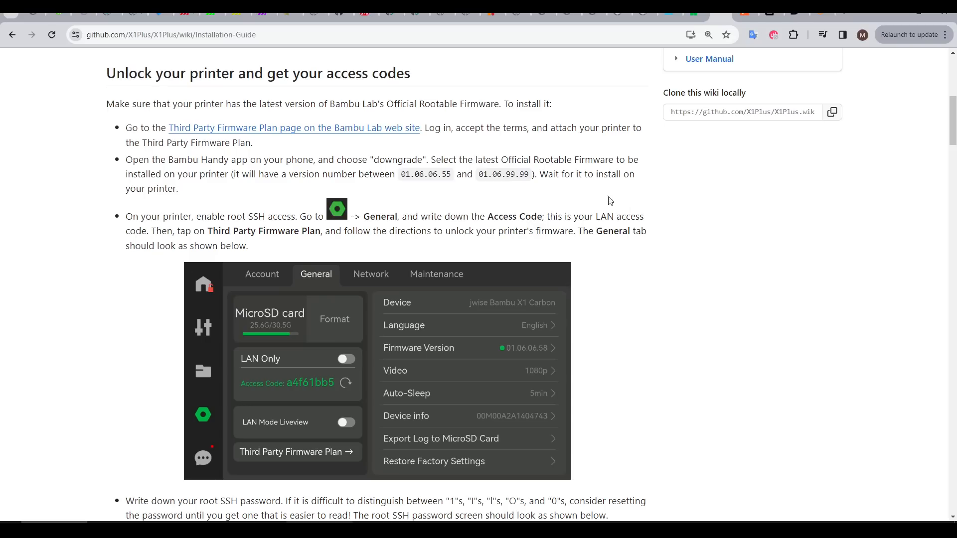
mouse_move(373, 135)
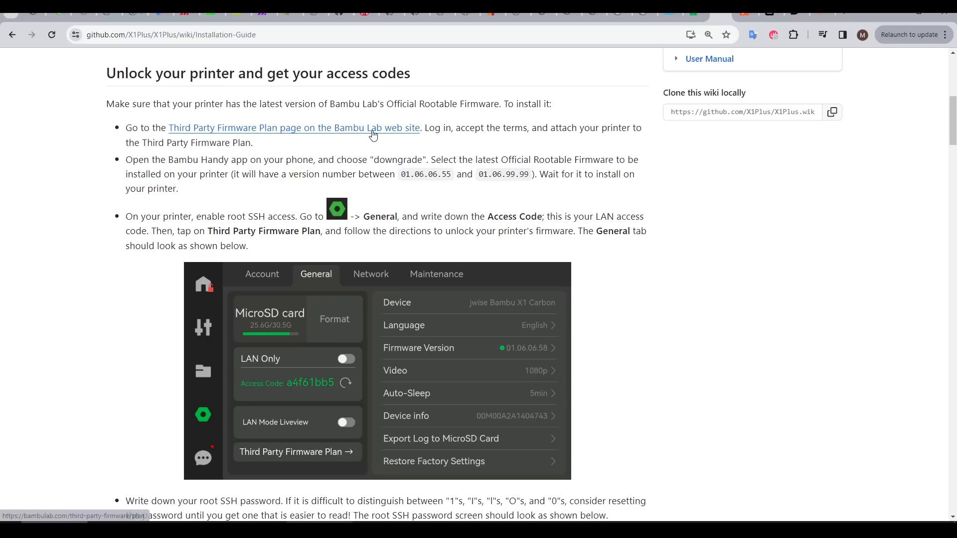
Read the Third Party Firmware Plan Guideline, highlighting the warranty and support forfeiture warning.
left_click(292, 128)
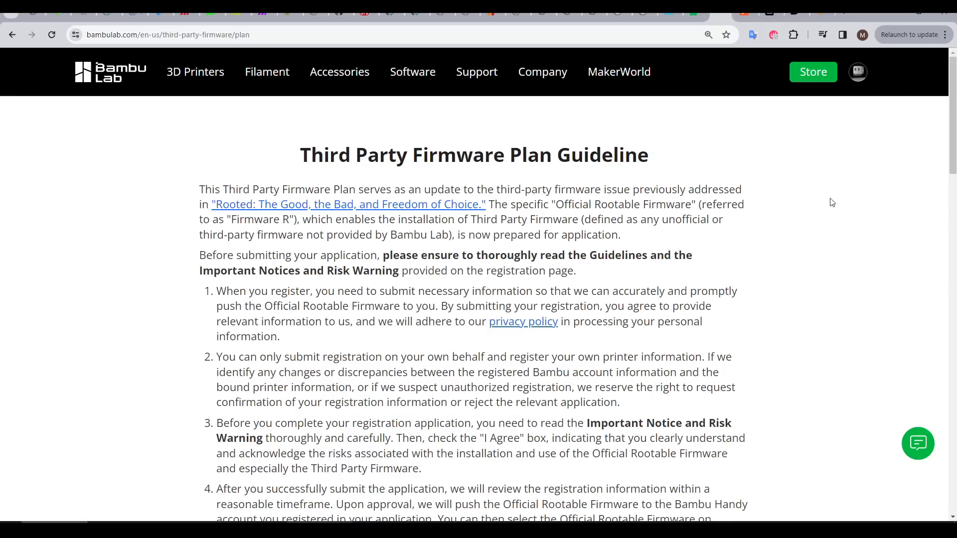
mouse_move(857, 72)
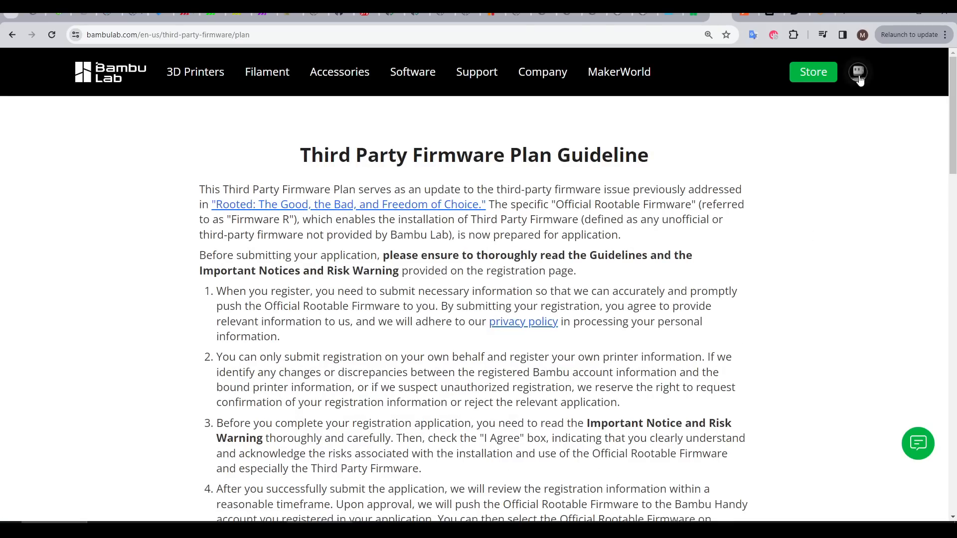
mouse_move(858, 81)
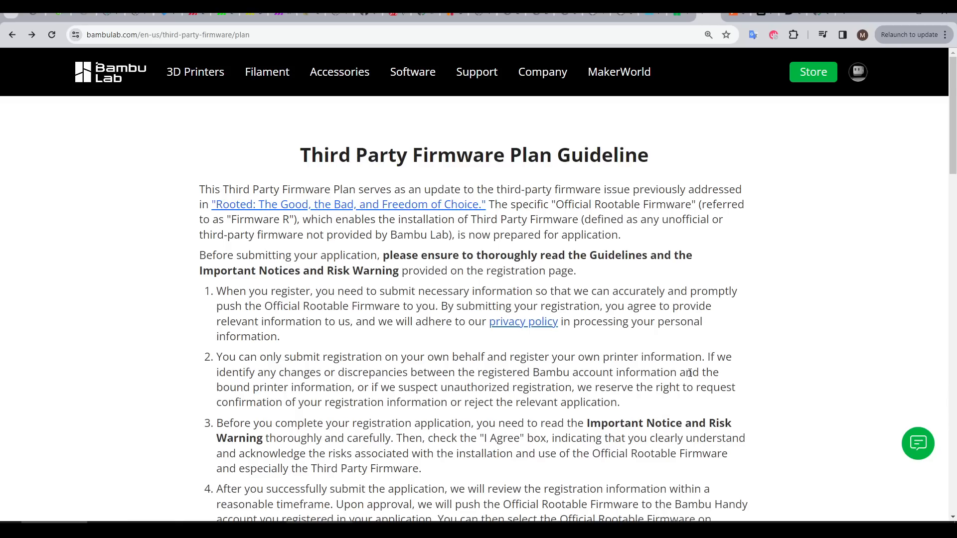
scroll("down", 3)
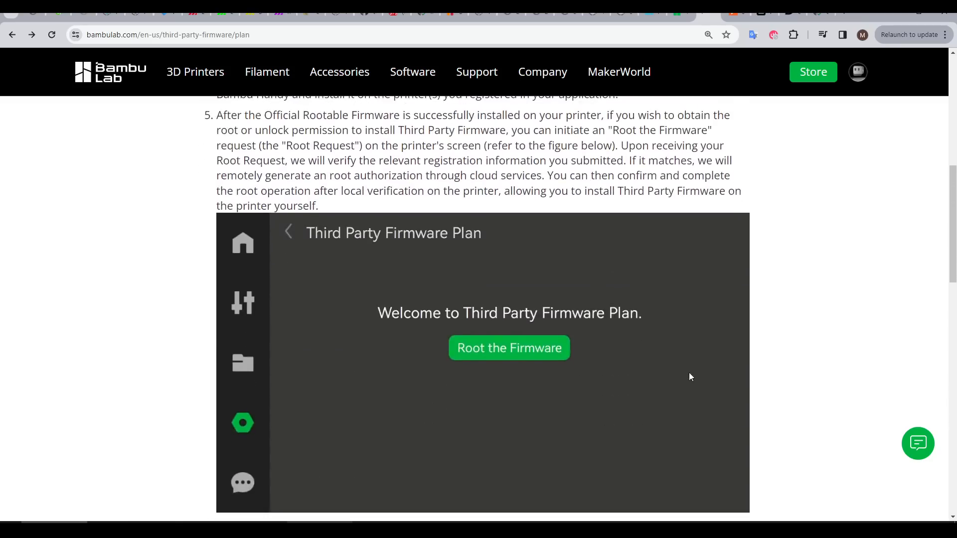
scroll("down", 3)
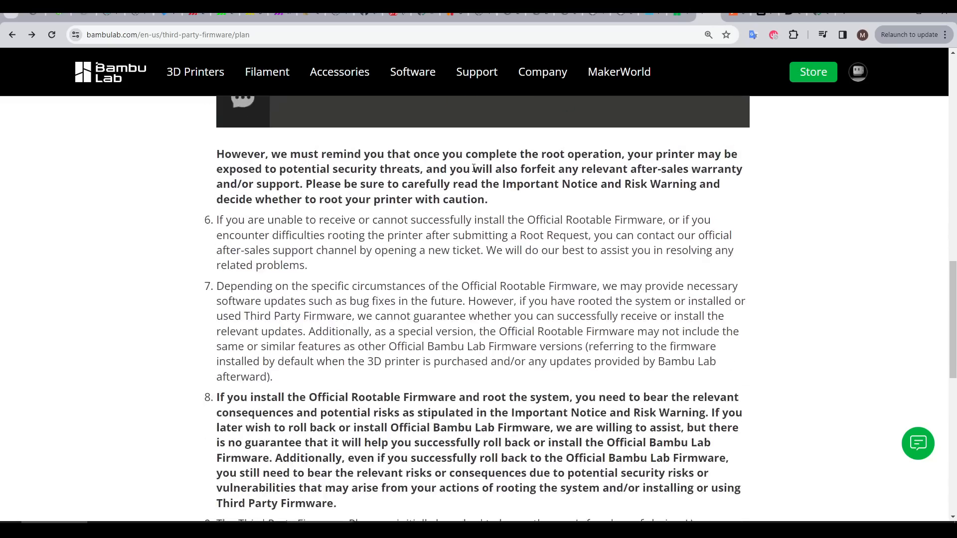
left_click_drag(474, 169, 299, 184)
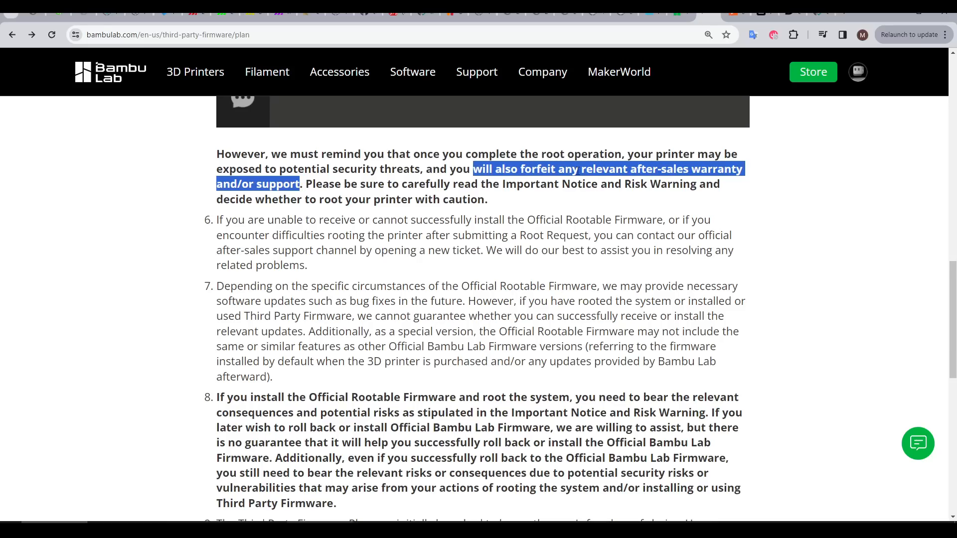
mouse_move(762, 232)
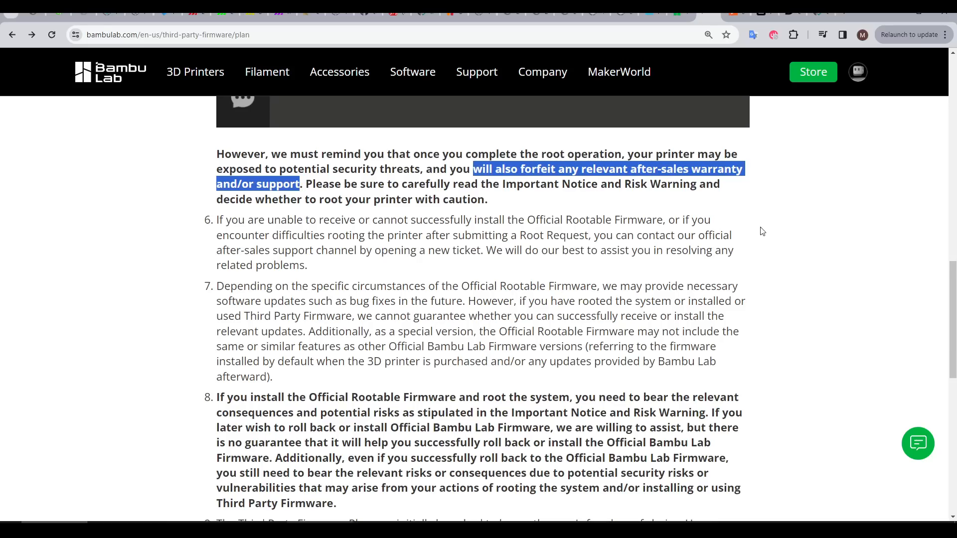
scroll("down", 3)
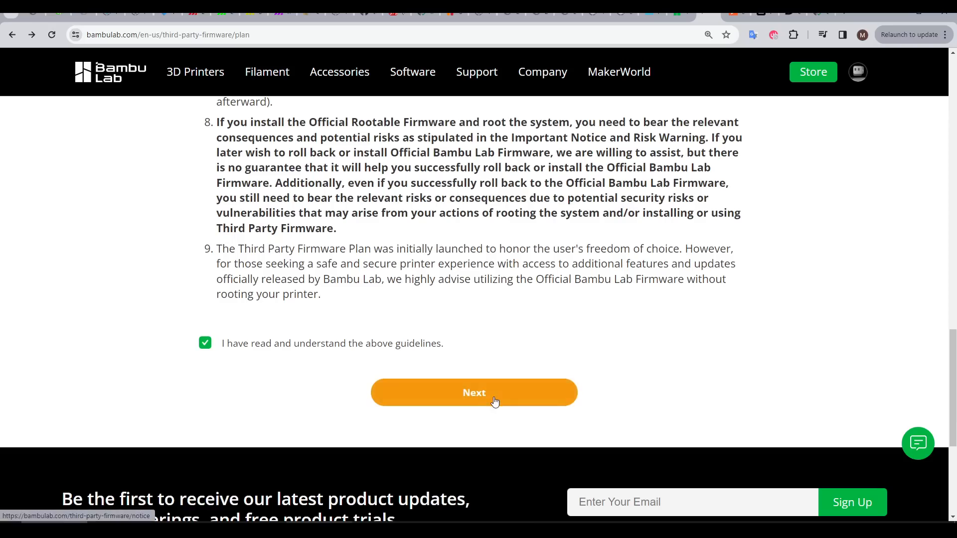
left_click(473, 393)
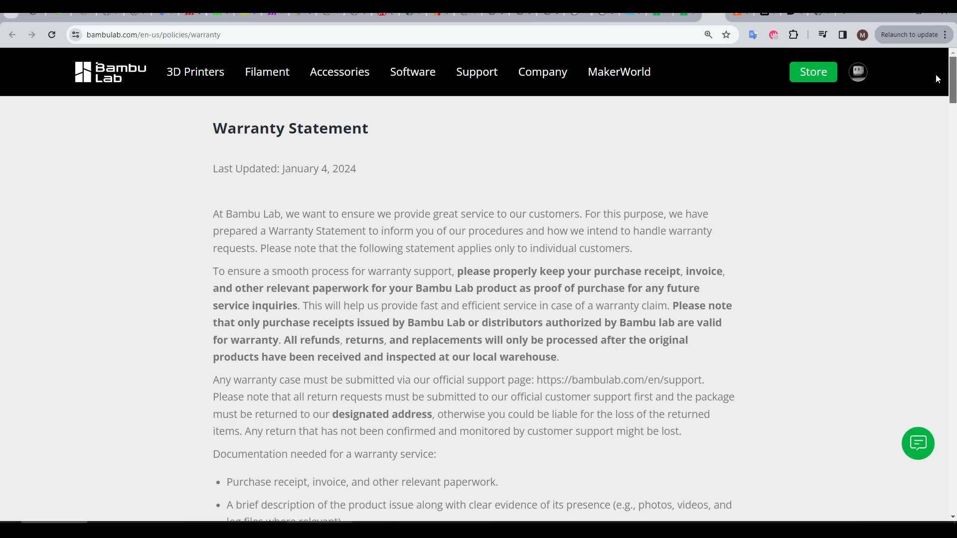
Acknowledge the Important Notice and Risk Warning and continue with I Got It.
scroll("down", 3)
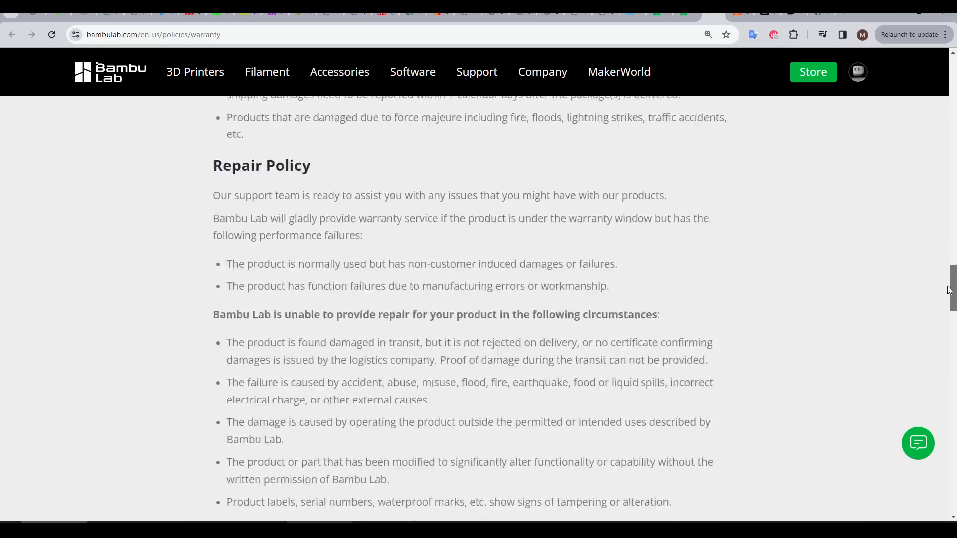
scroll("up", 3)
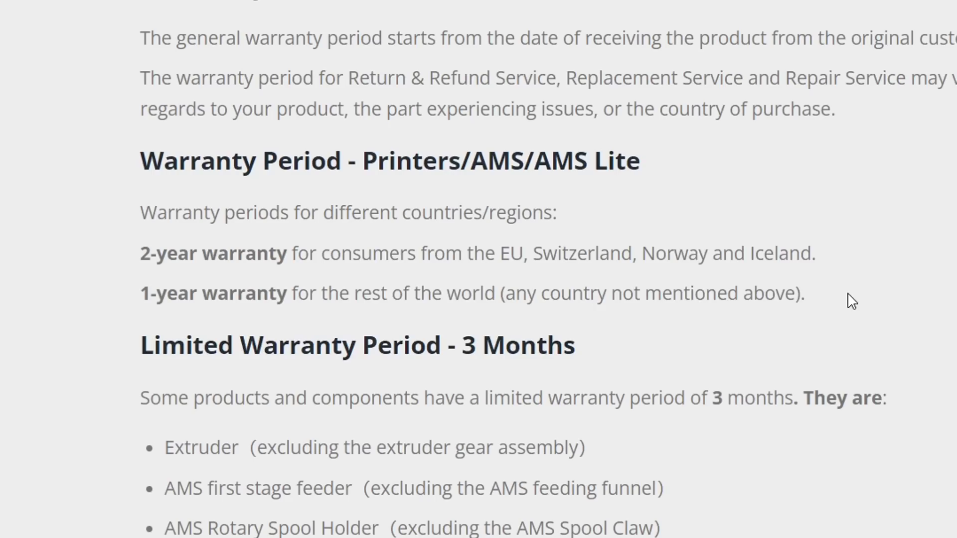
left_click_drag(139, 254, 804, 293)
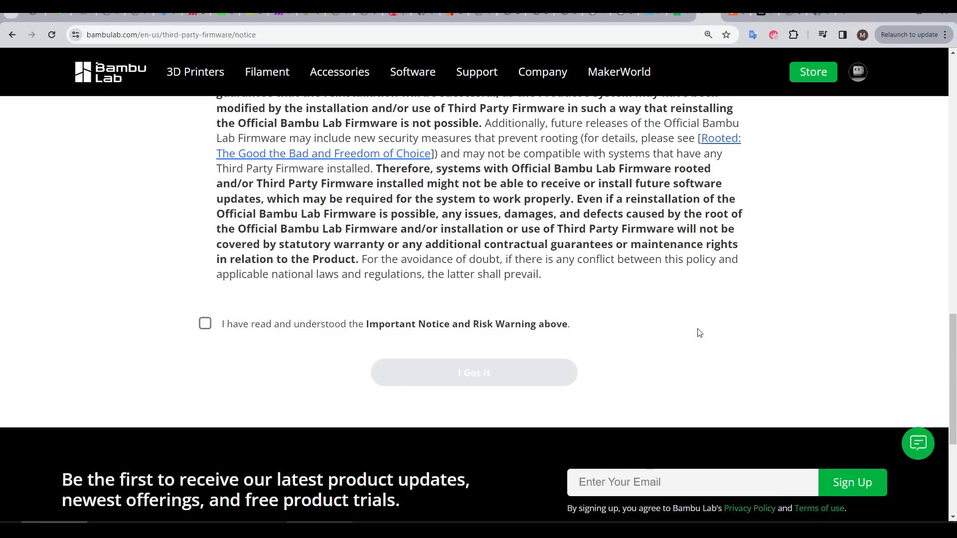
left_click(206, 323)
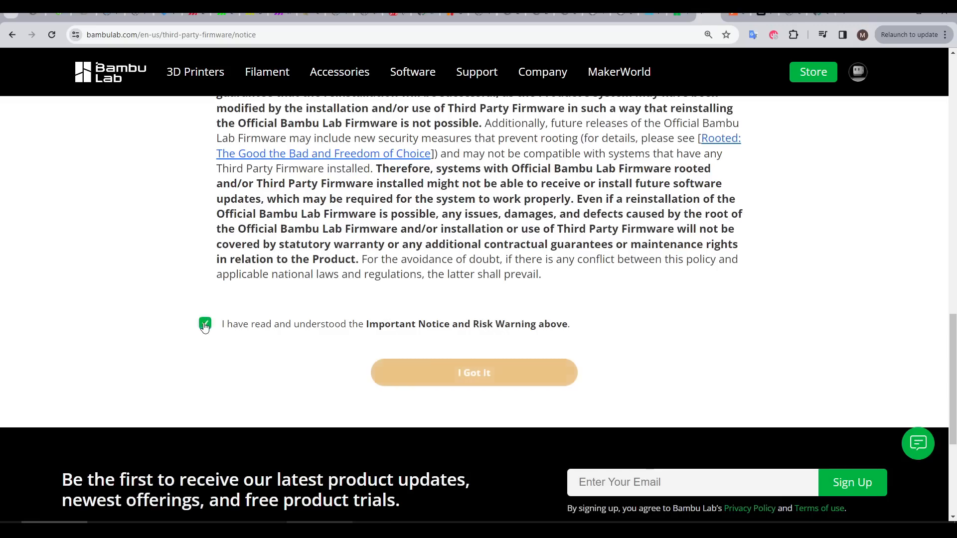
left_click(205, 324)
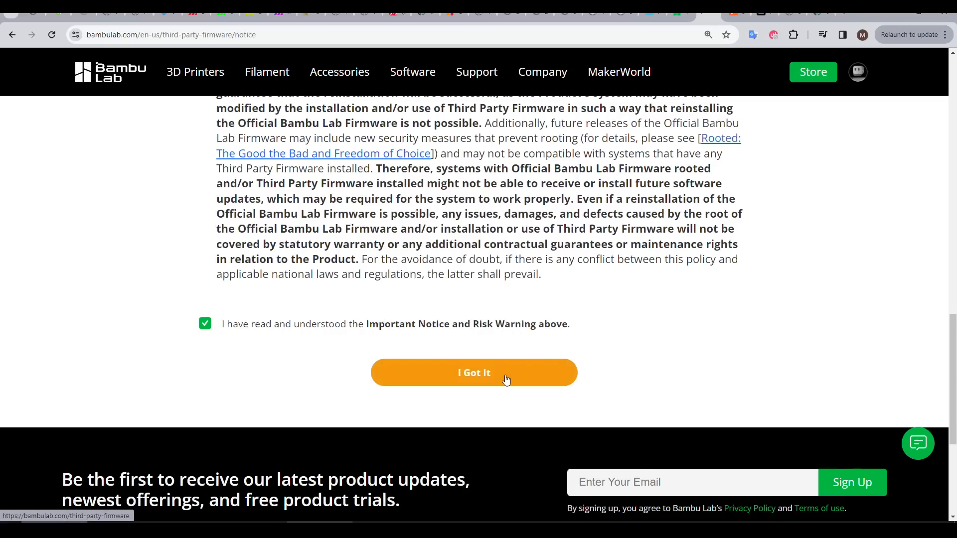
left_click(473, 372)
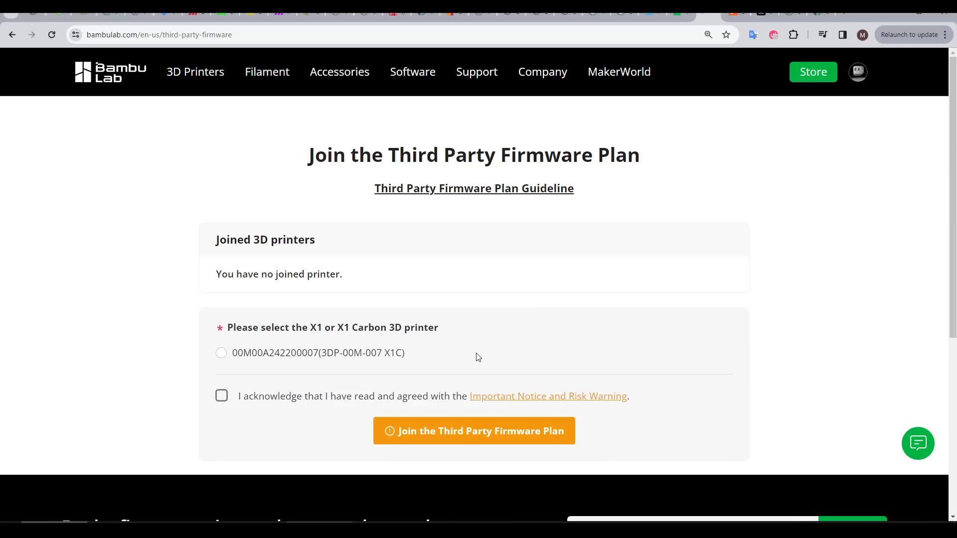
Select the X1 Carbon printer and agree to the risk warning acknowledgement.
left_click(221, 353)
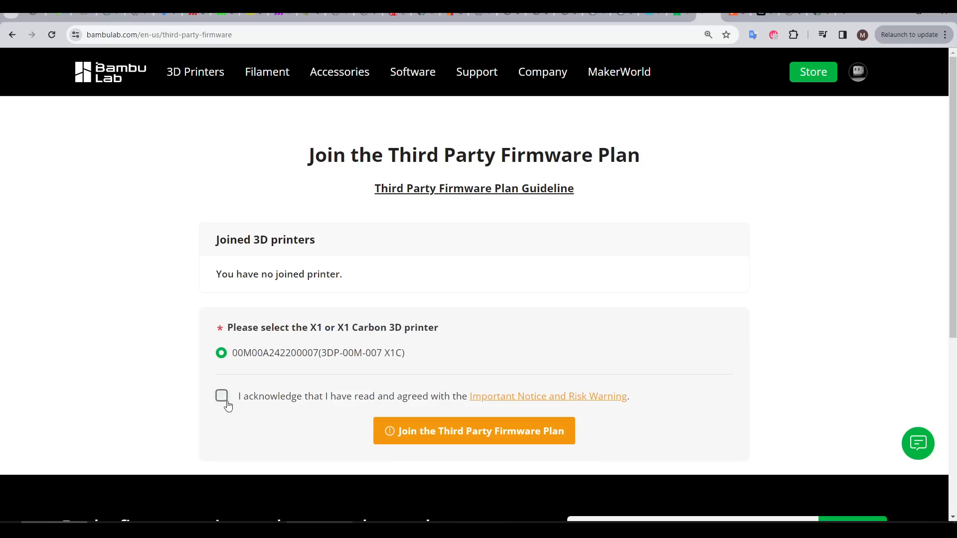
left_click(547, 395)
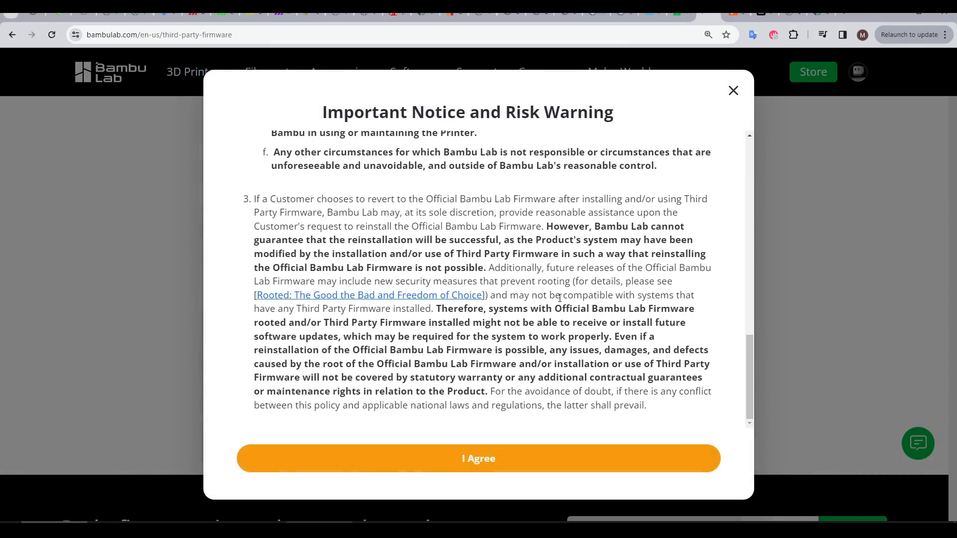
left_click(477, 459)
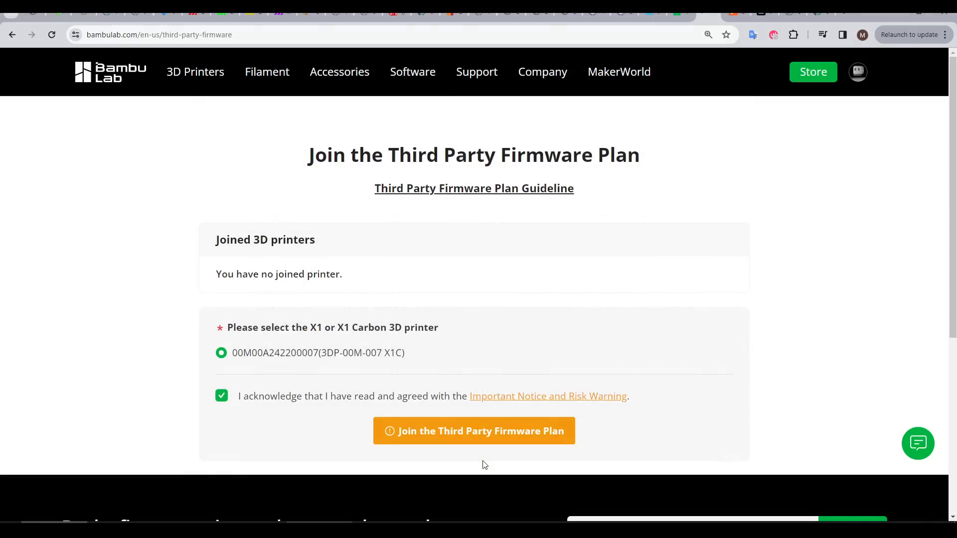
mouse_move(487, 436)
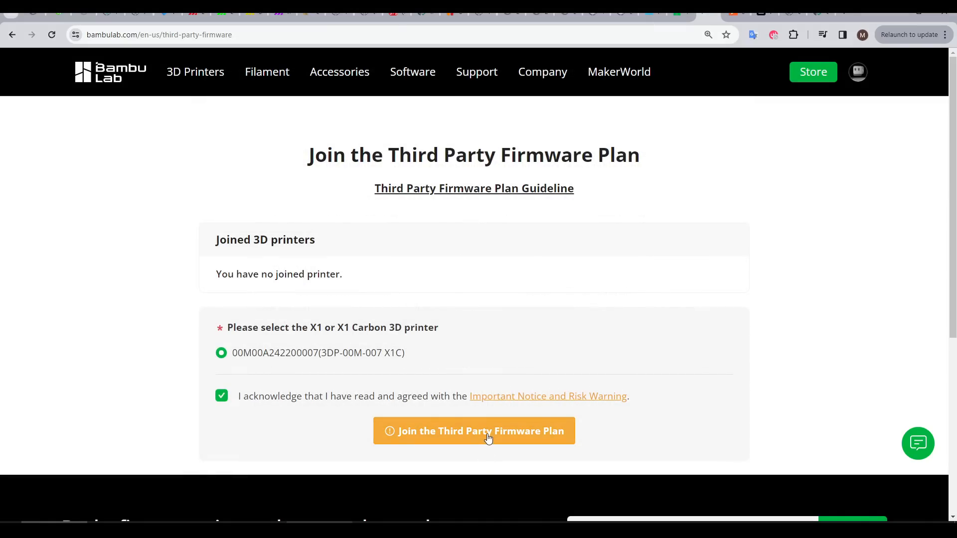
Submit the Join the Third Party Firmware Plan request and confirm it.
left_click(474, 431)
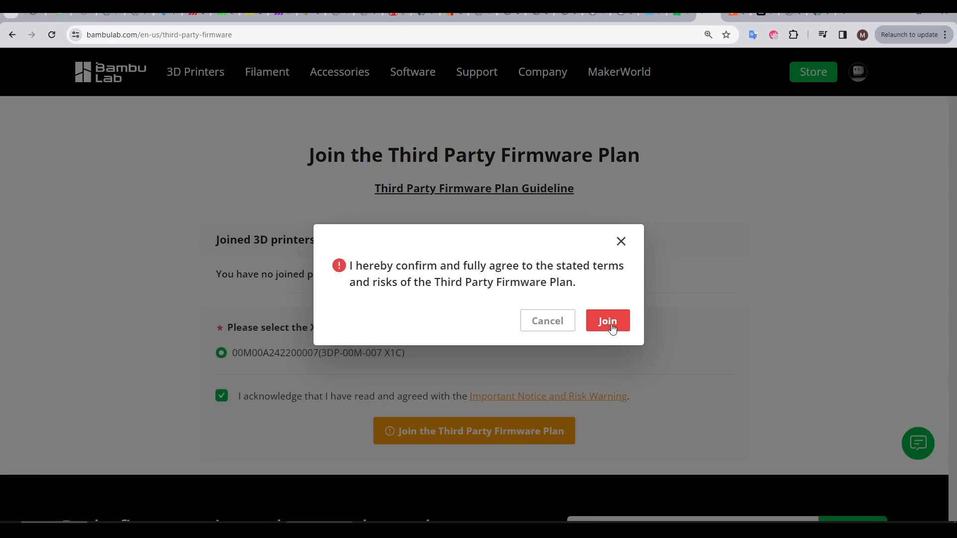
left_click(607, 321)
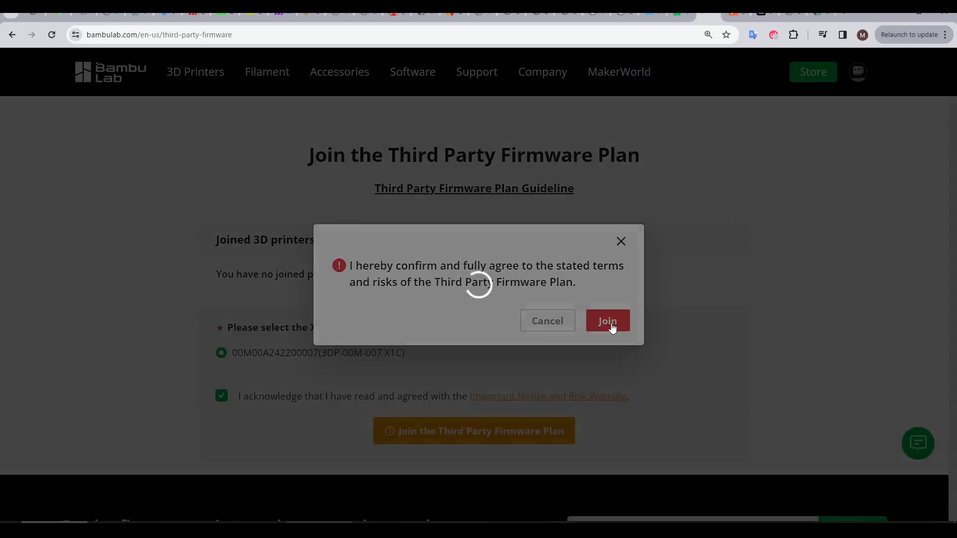
left_click(607, 321)
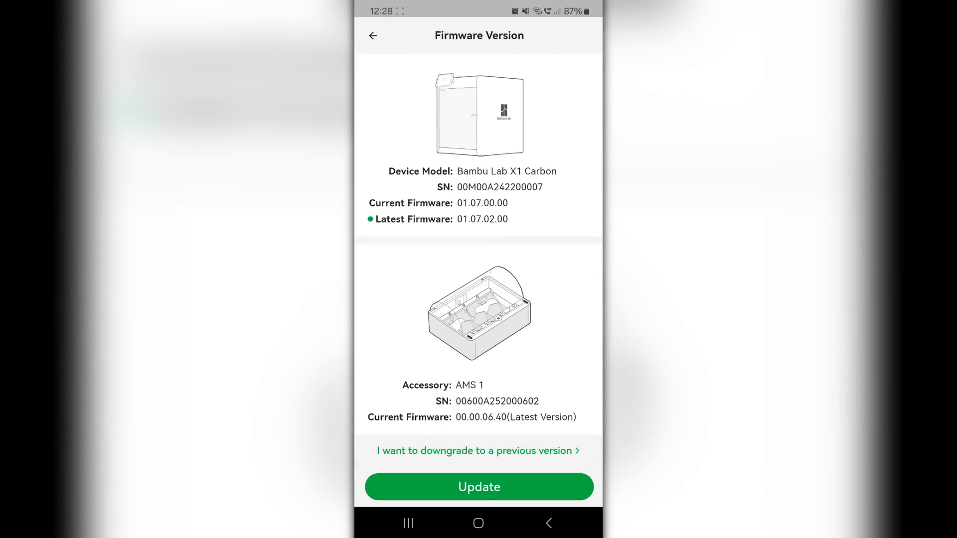
Choose previous firmware 01.06.06.58 and start installing it on the X1 Carbon.
left_click(478, 450)
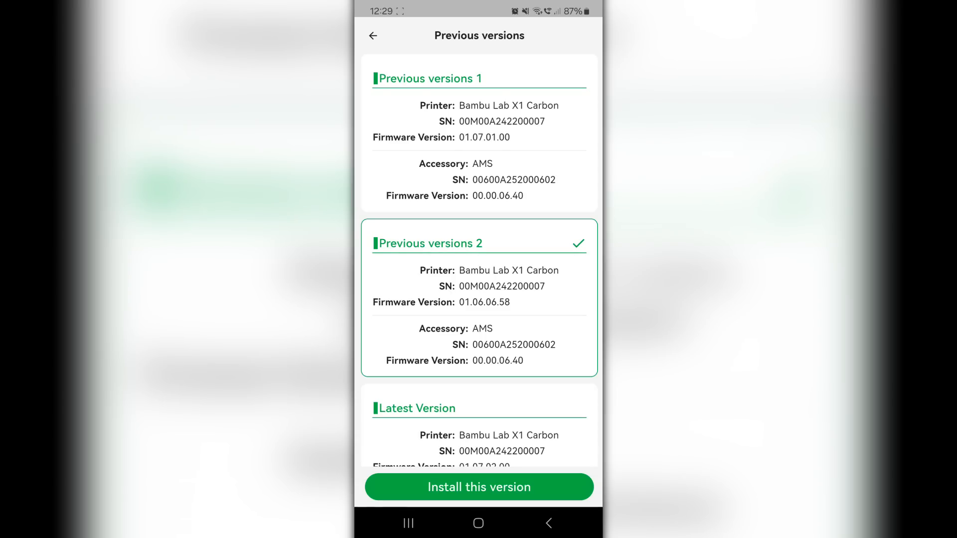
left_click(480, 487)
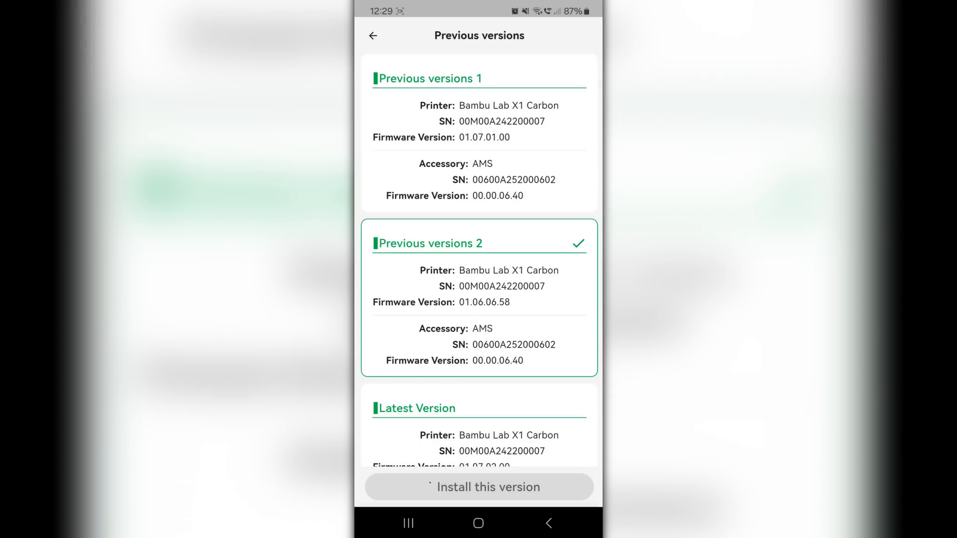
left_click(479, 487)
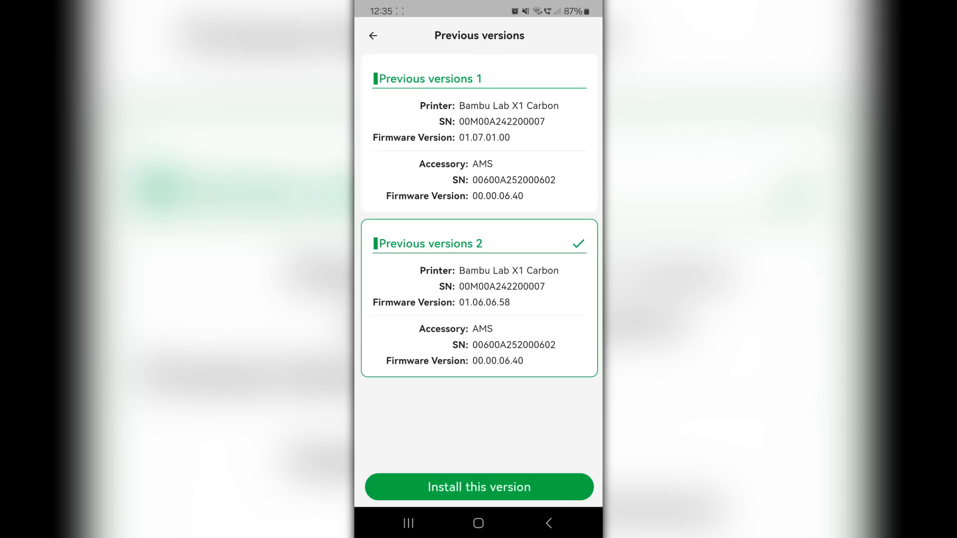
left_click(480, 487)
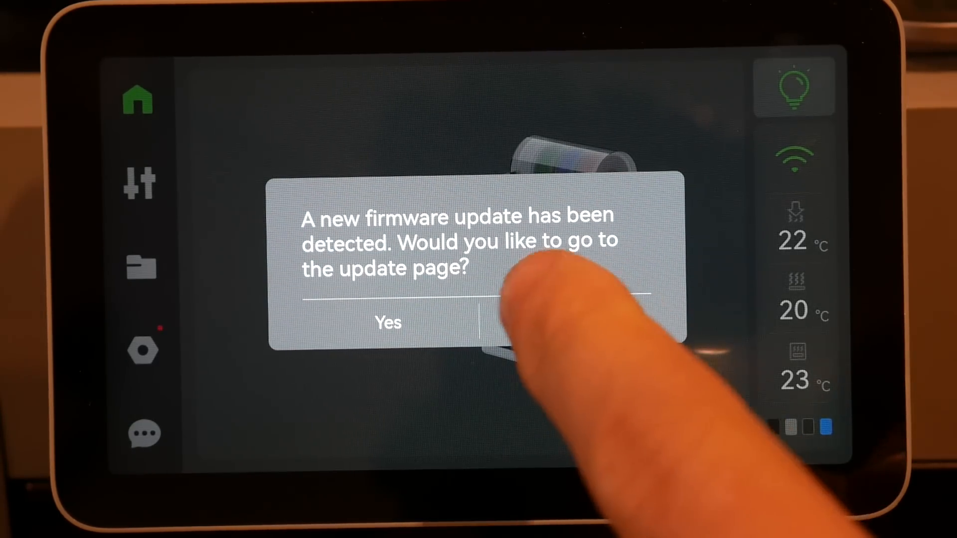
Dismiss the update prompt and reach Settings > General > Third Party Firmware Plan.
left_click(387, 323)
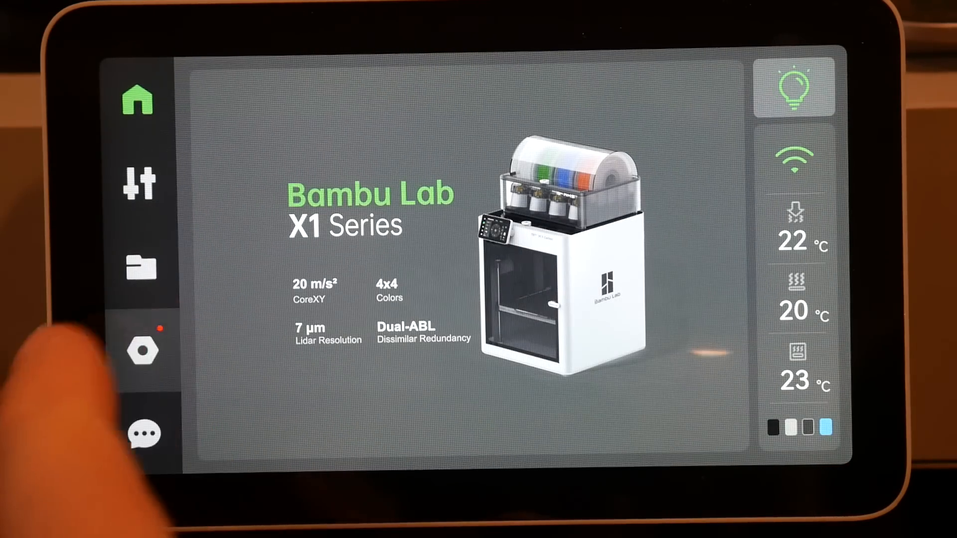
left_click(141, 349)
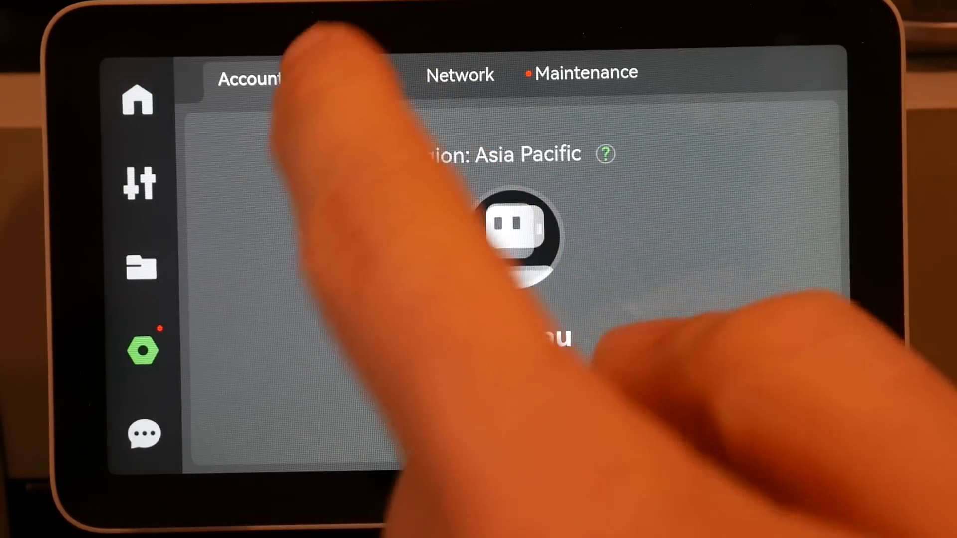
left_click(354, 77)
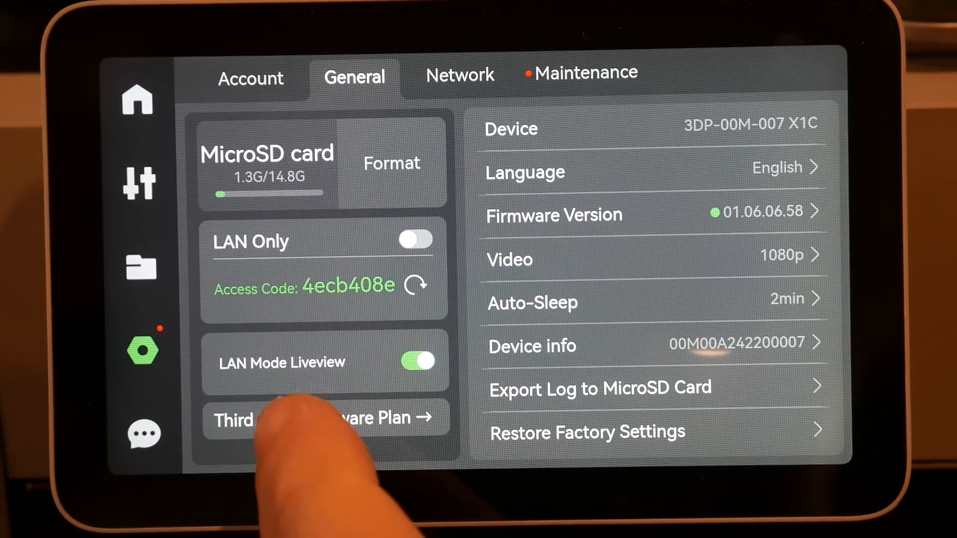
left_click(323, 419)
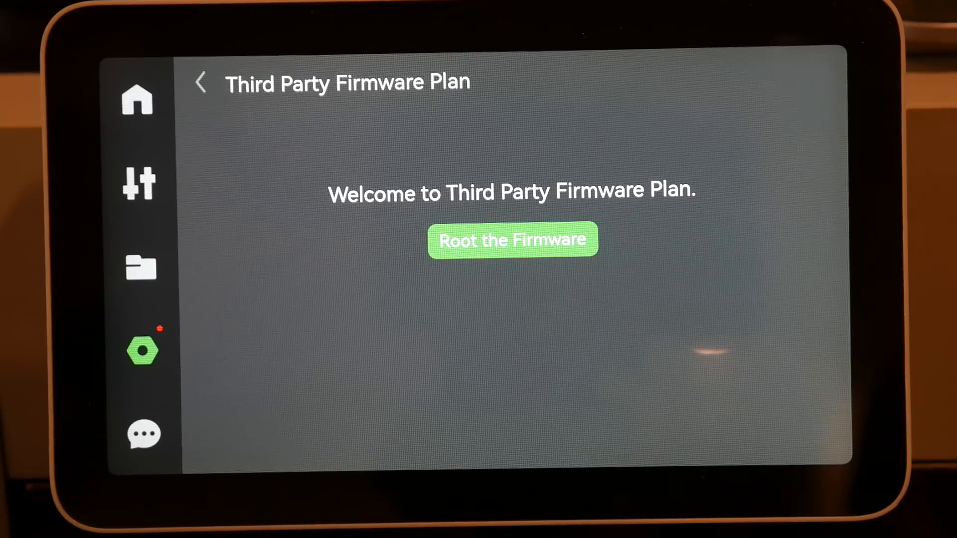
Root the firmware so the initial SSH password is shown for 01.06.06.58.
left_click(512, 240)
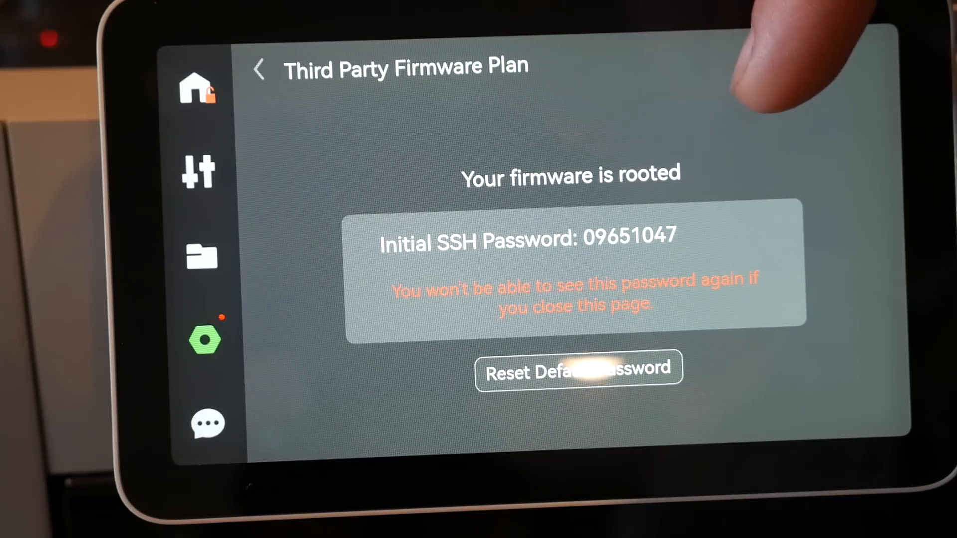
left_click(578, 371)
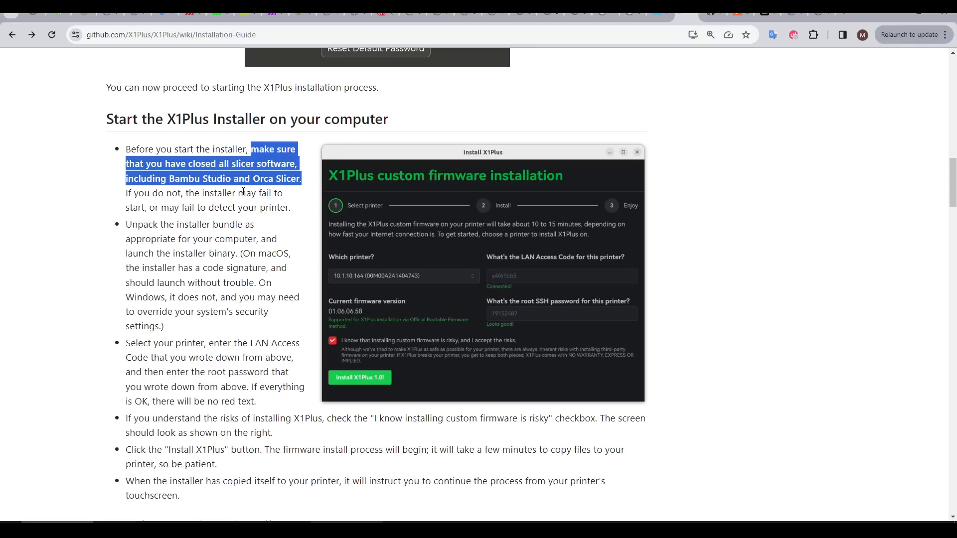
mouse_move(564, 341)
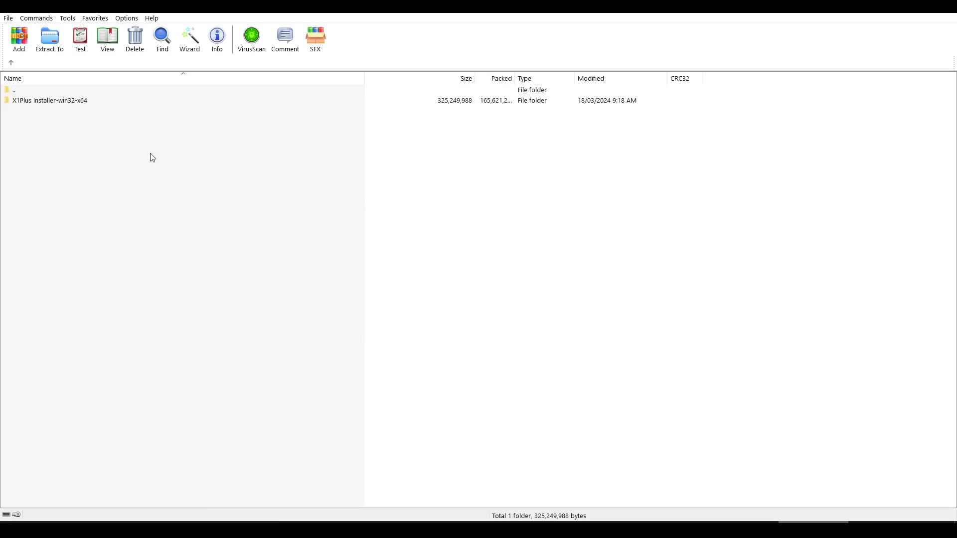
Select the X1Plus Installer-win32-x64 folder inside the installer archive.
left_click(50, 100)
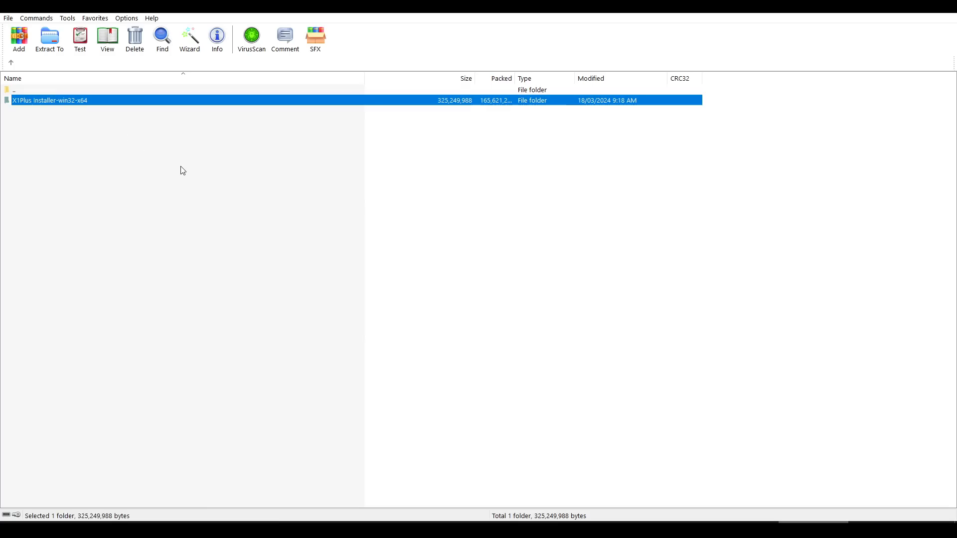